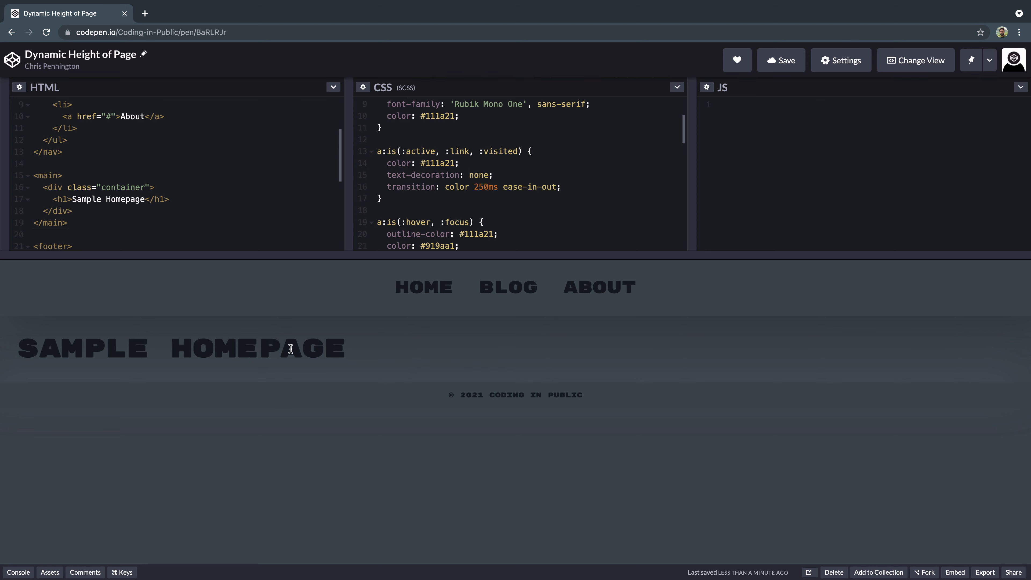
mouse_move(367, 406)
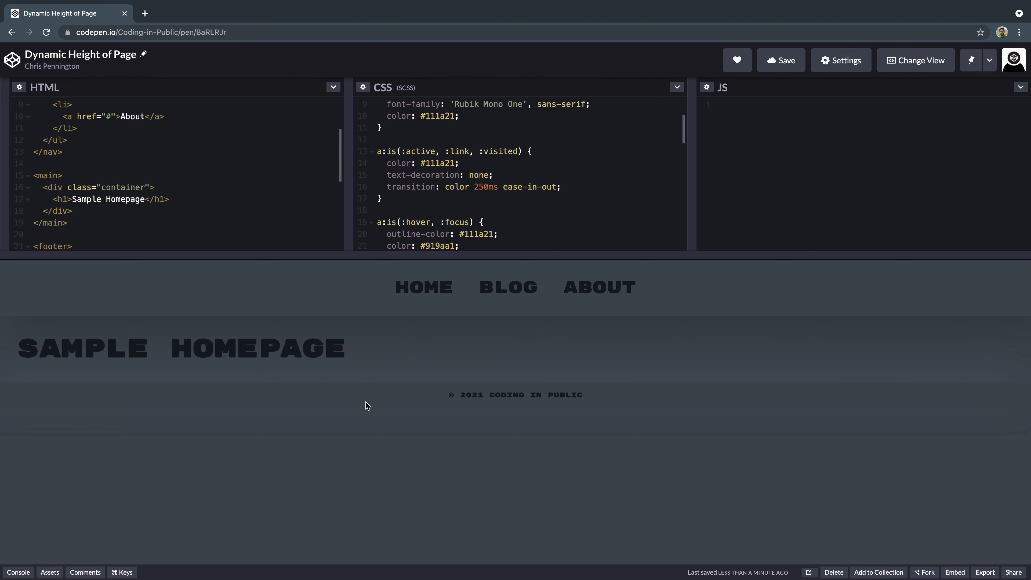
mouse_move(458, 506)
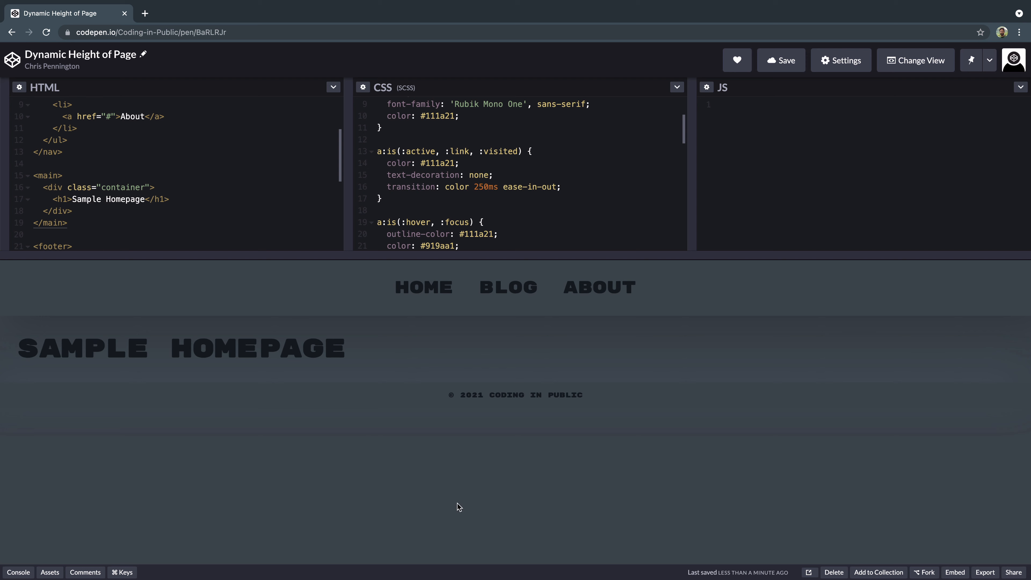
mouse_move(454, 292)
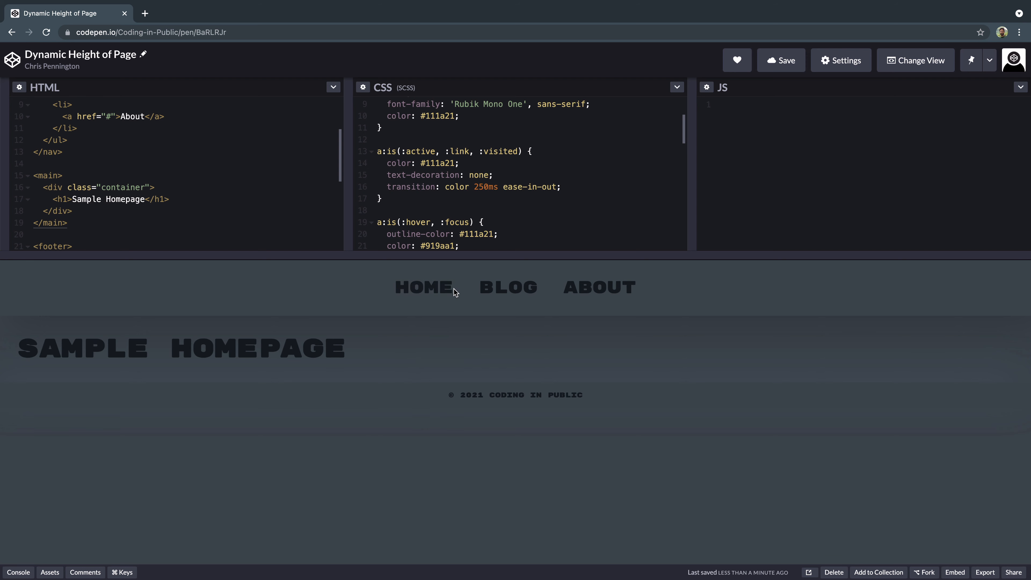
mouse_move(425, 435)
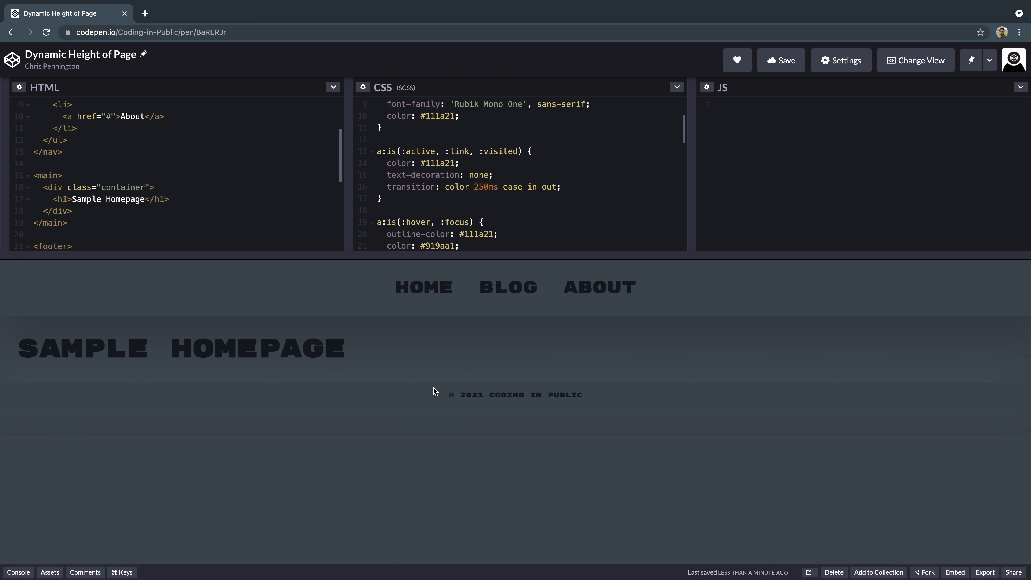
mouse_move(429, 314)
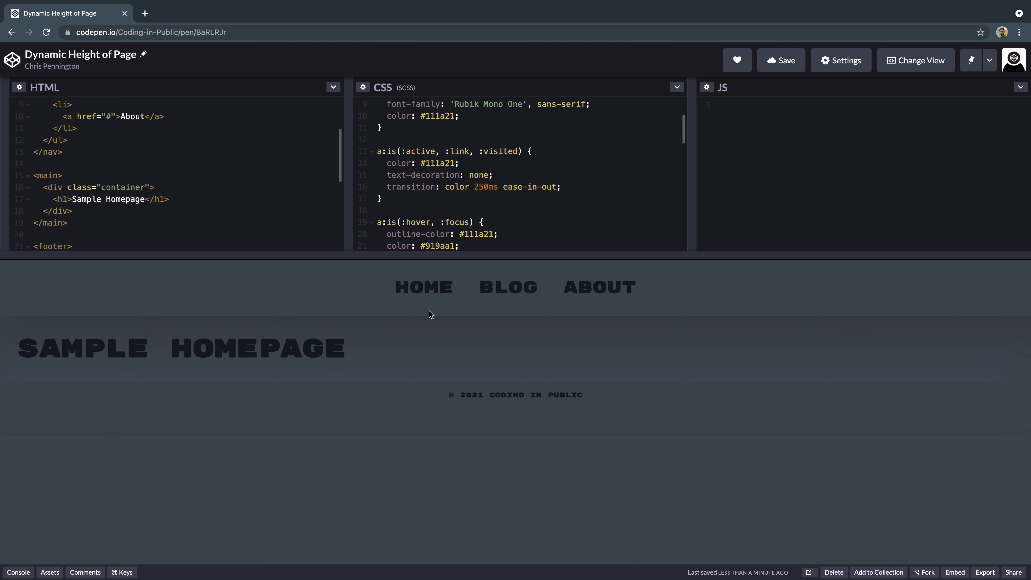
mouse_move(358, 244)
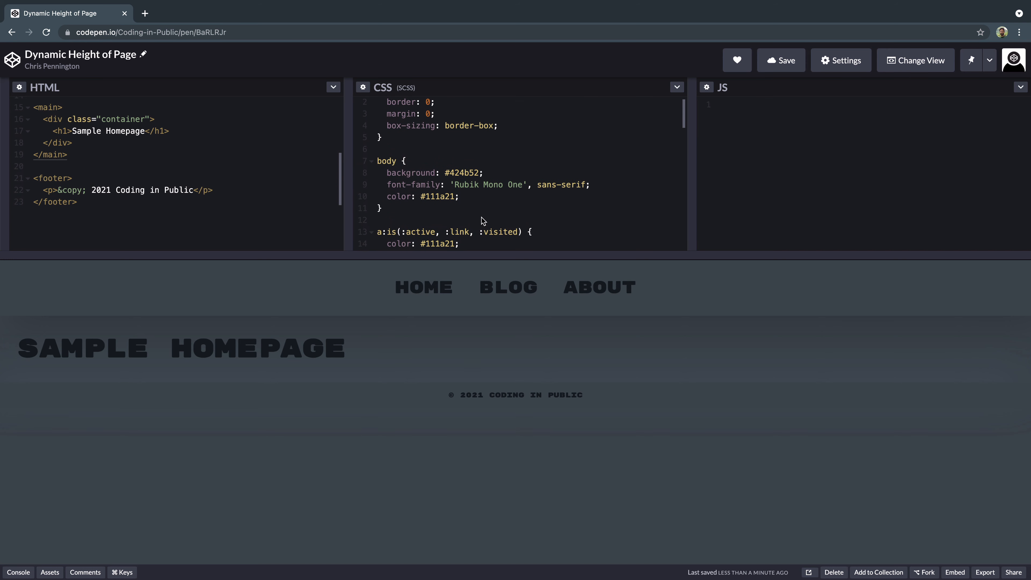
mouse_move(404, 211)
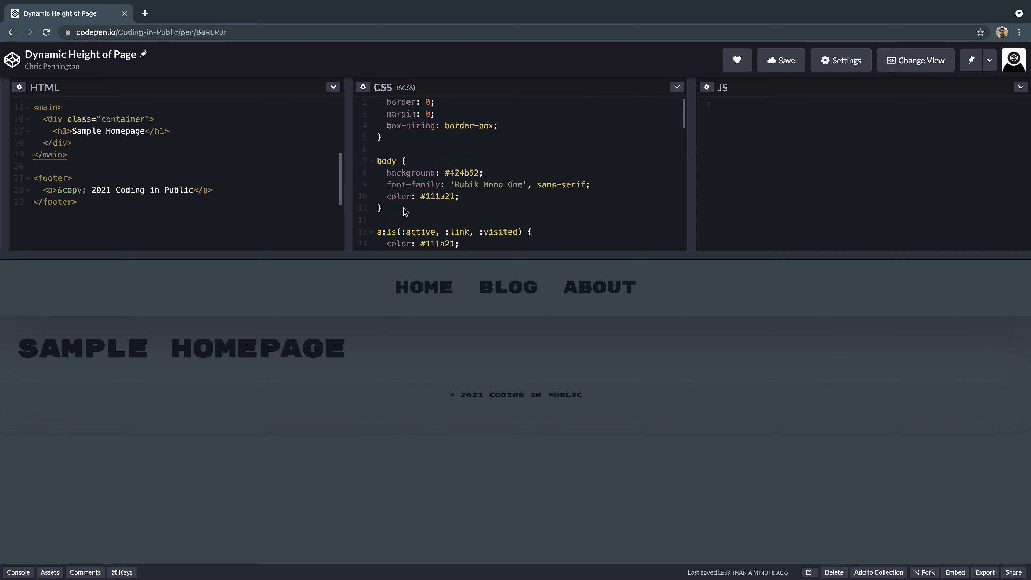
mouse_move(286, 208)
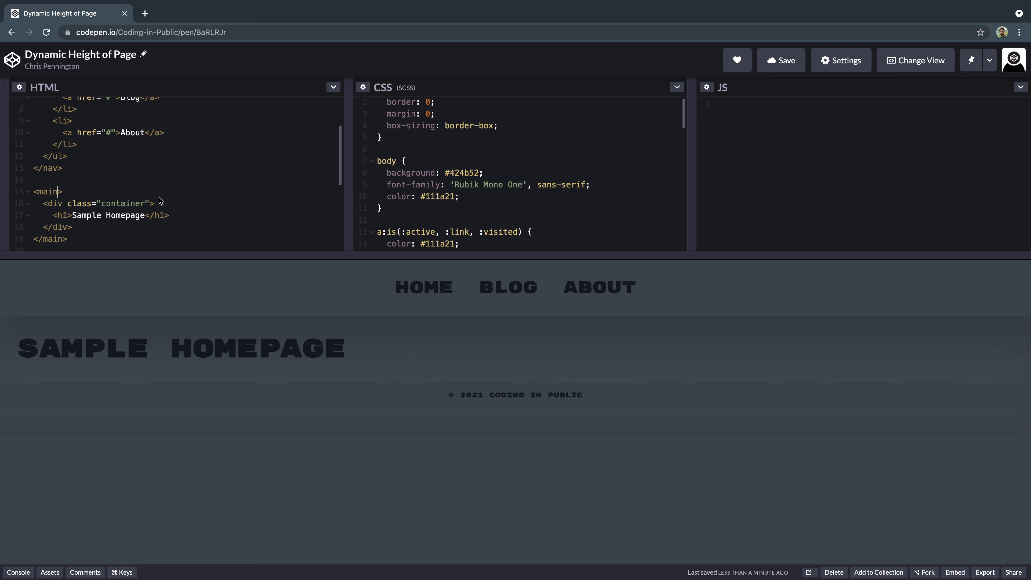
Add class="minHeight" to the main tag and save the pen.
text(class="")
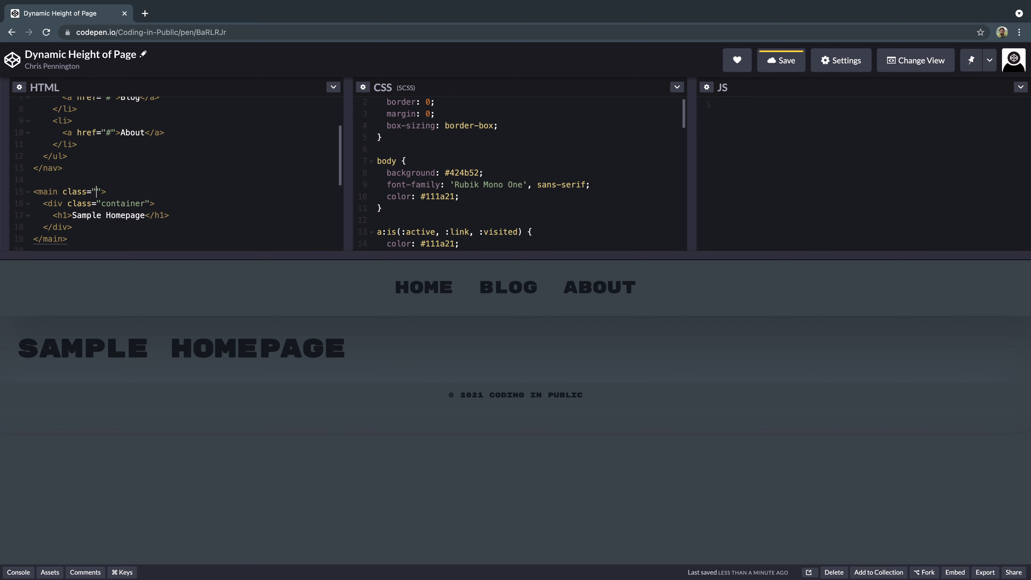
text(minHeight)
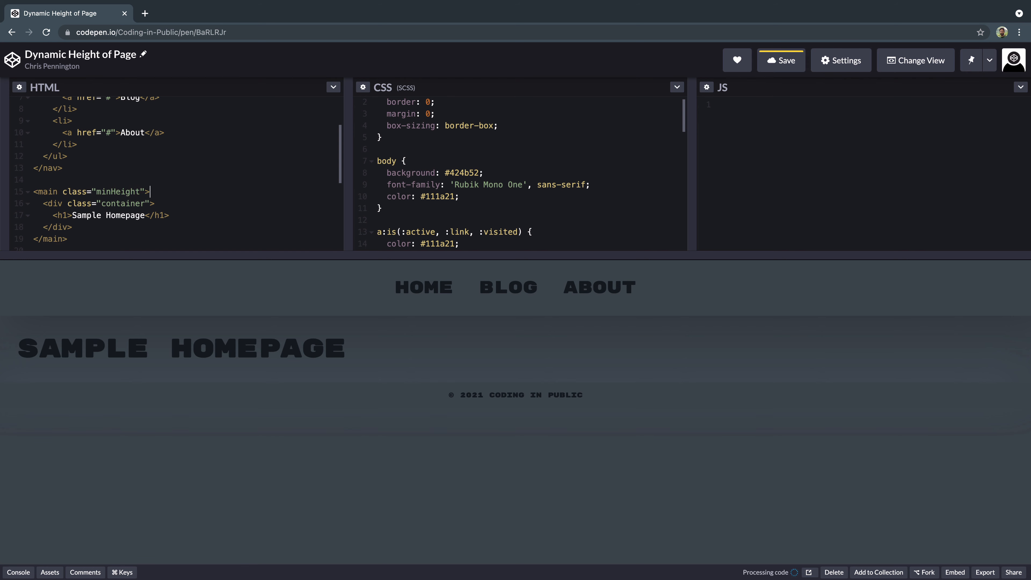
click(780, 60)
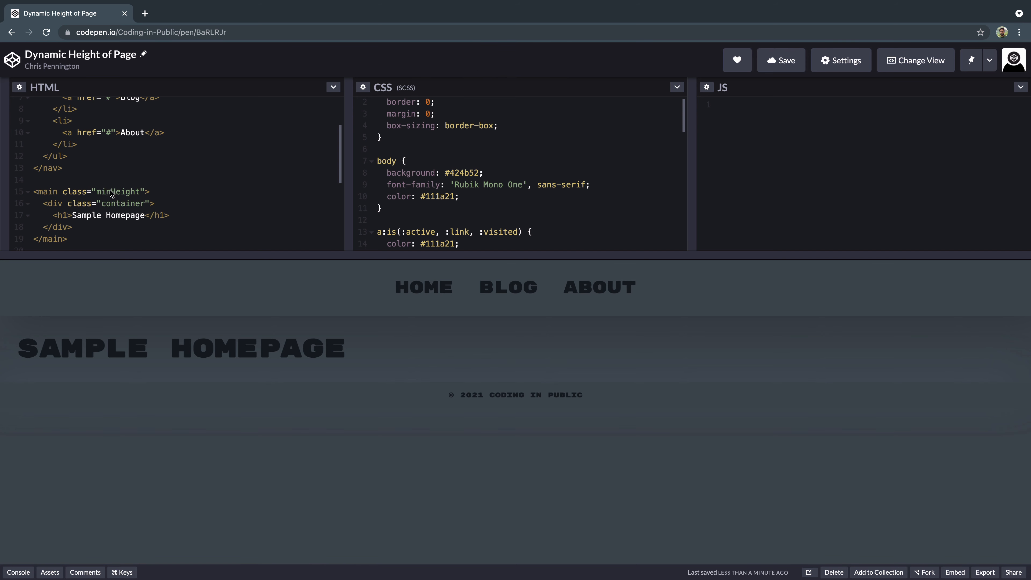
click(150, 191)
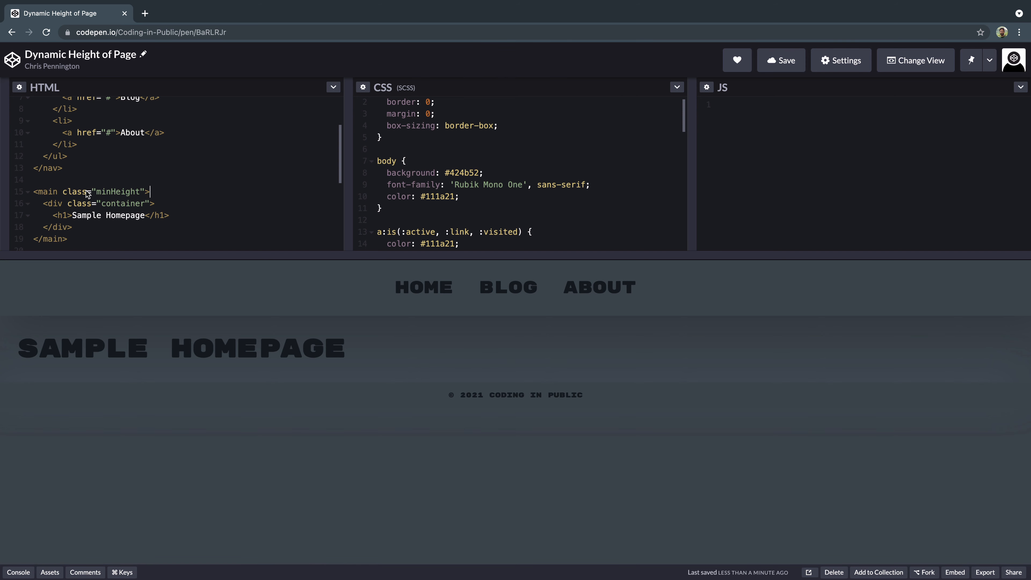
scroll(down, 3)
text(--footH)
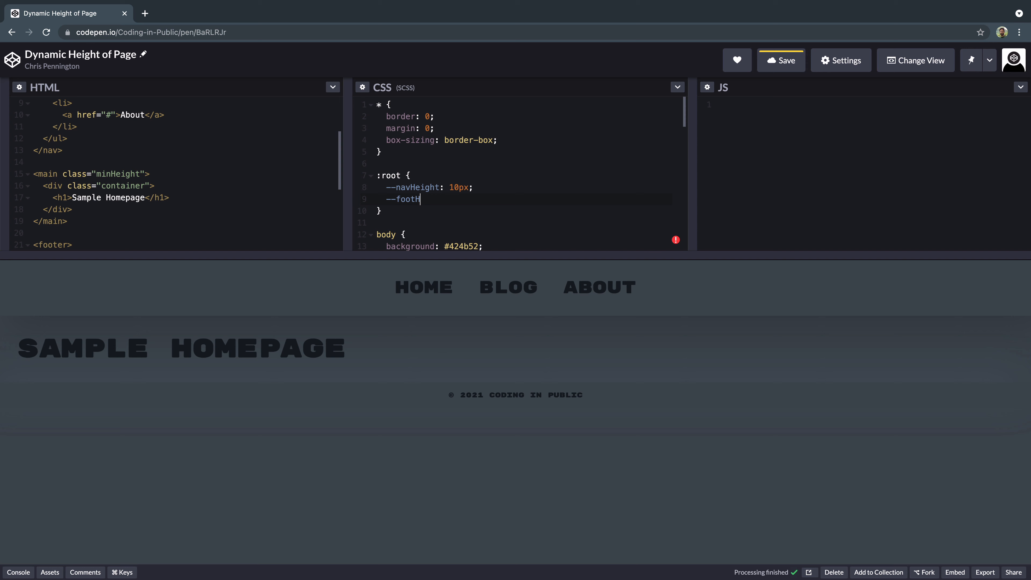
Add --footHeight: 20px to the :root block alongside --navHeight: 10px.
text(eight: 20px;)
text(min-height: calc)
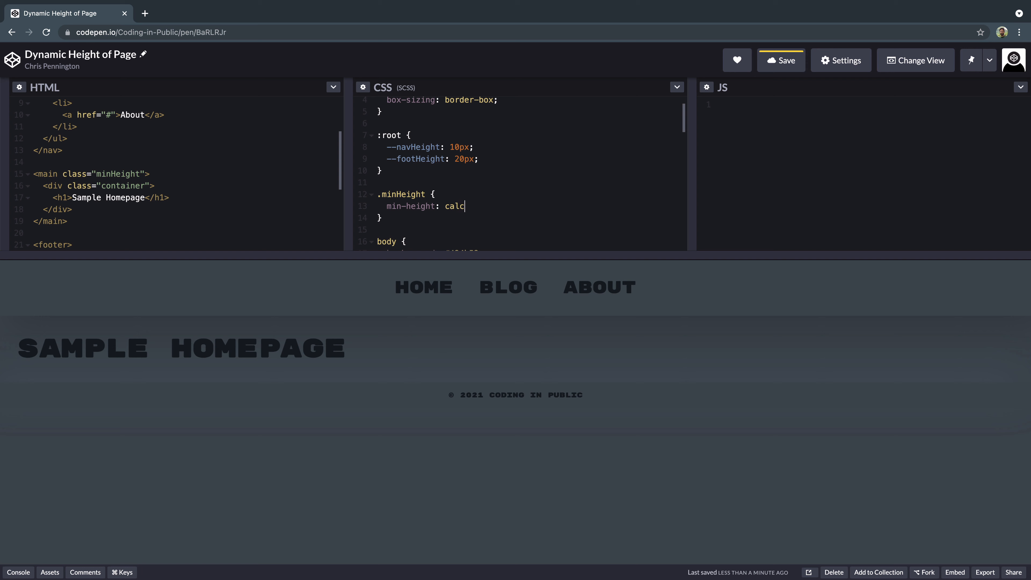
Write min-height: calc(100vh - (var(--navHeight) + var(--footHeight))) in the .minHeight rule.
text((100vh ))
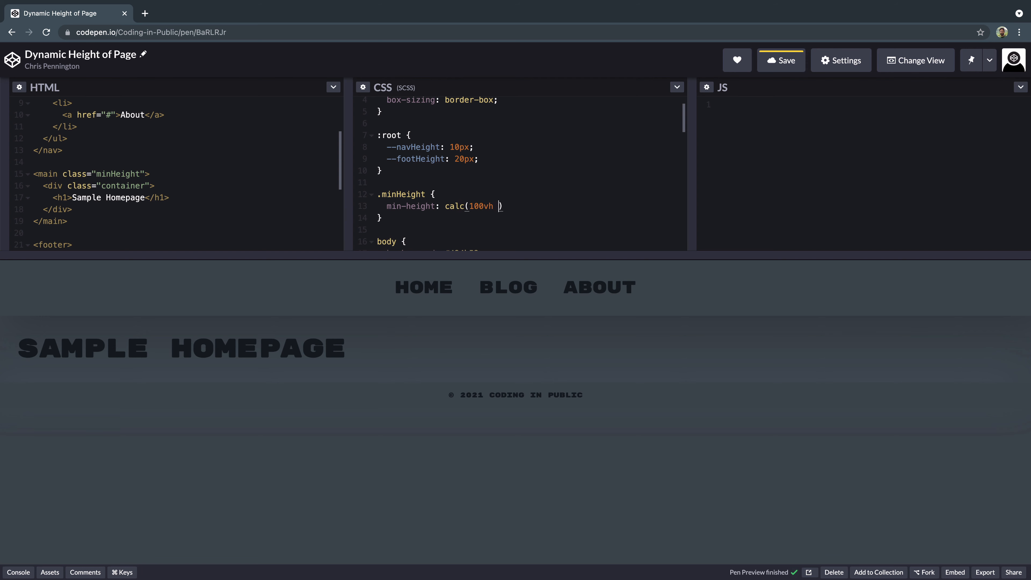
text(- ())
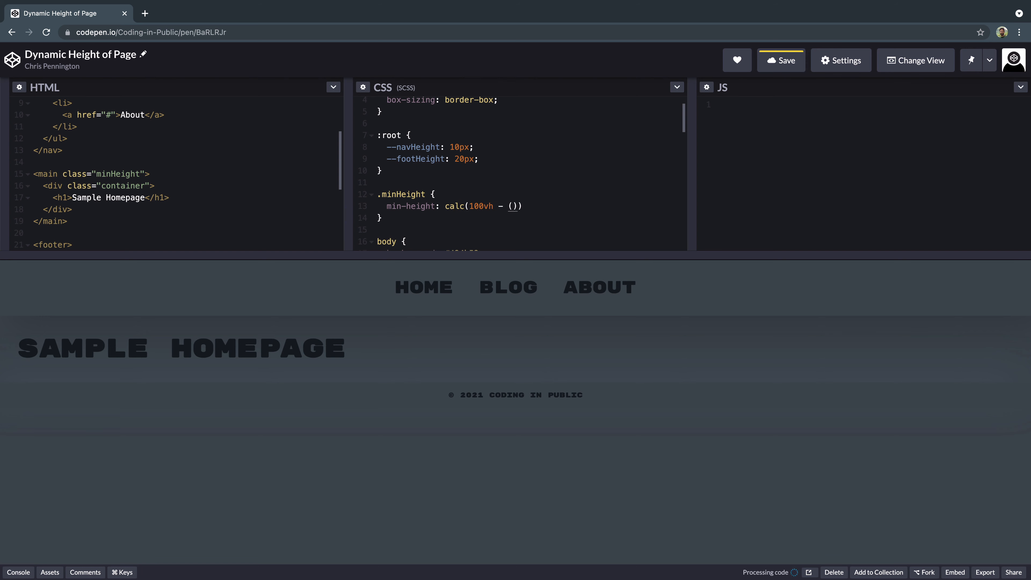
text(var()
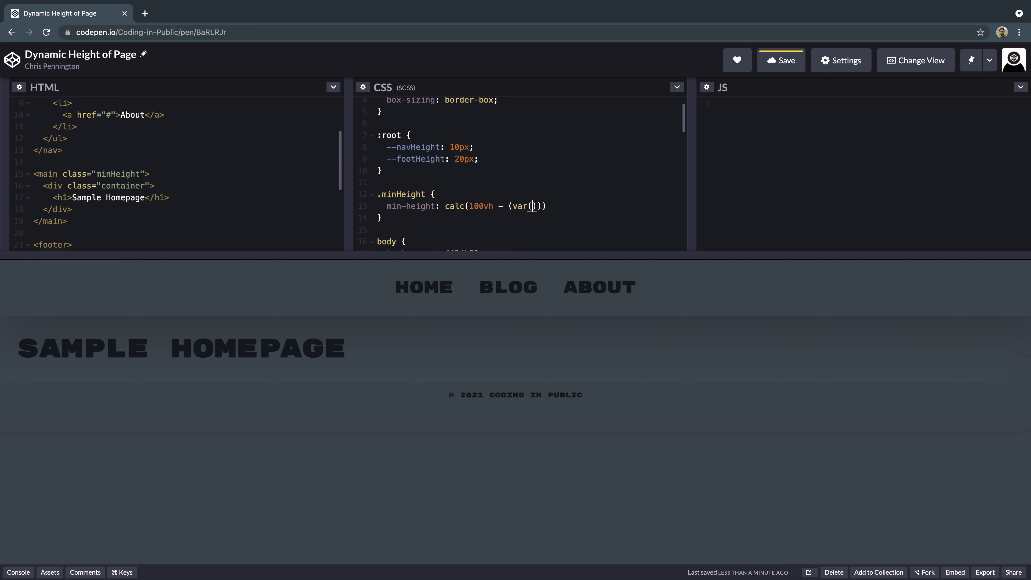
text(--nav)
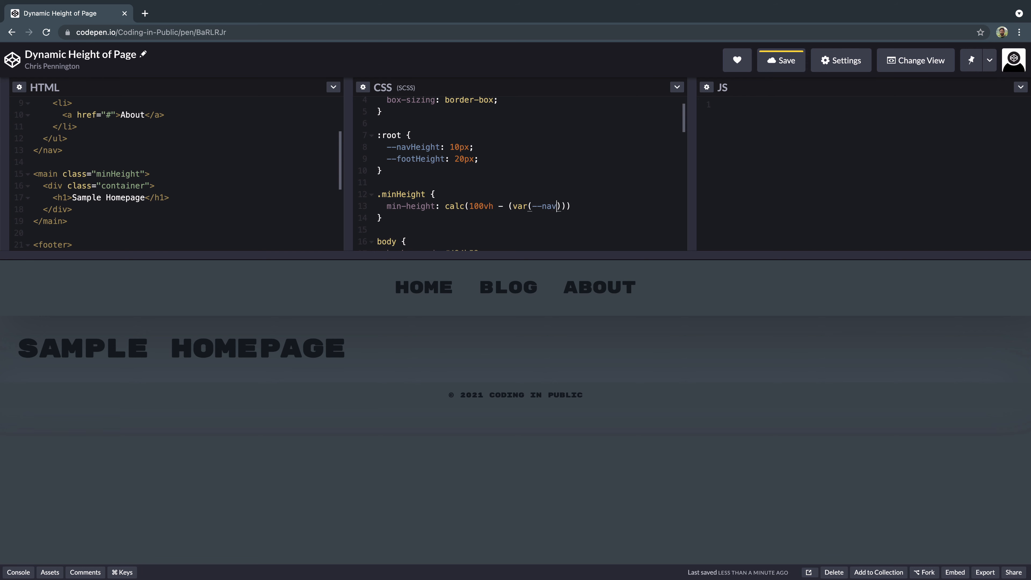
text(Height) + var(--footHe)
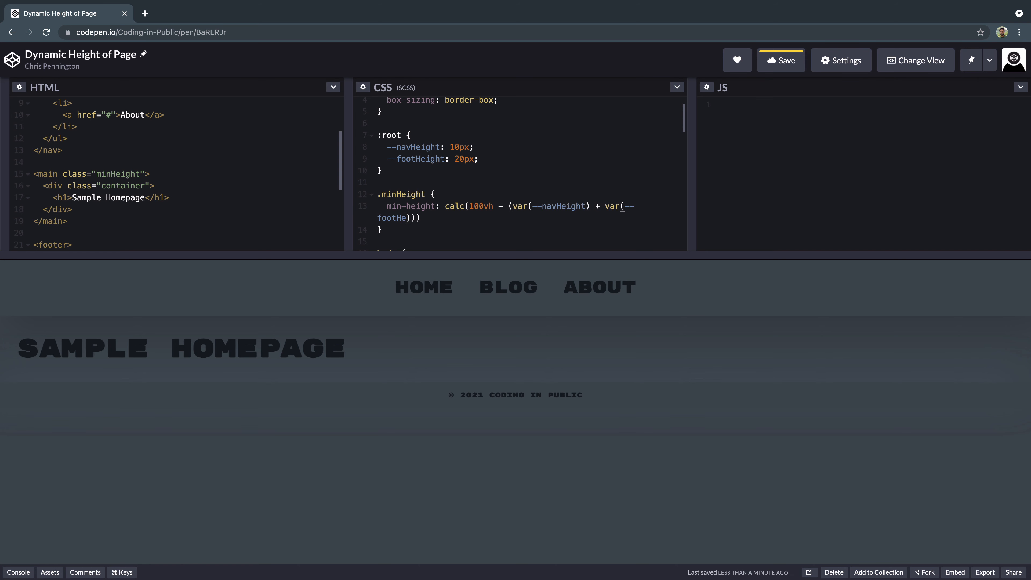
text(ight)
click(530, 159)
text(5)
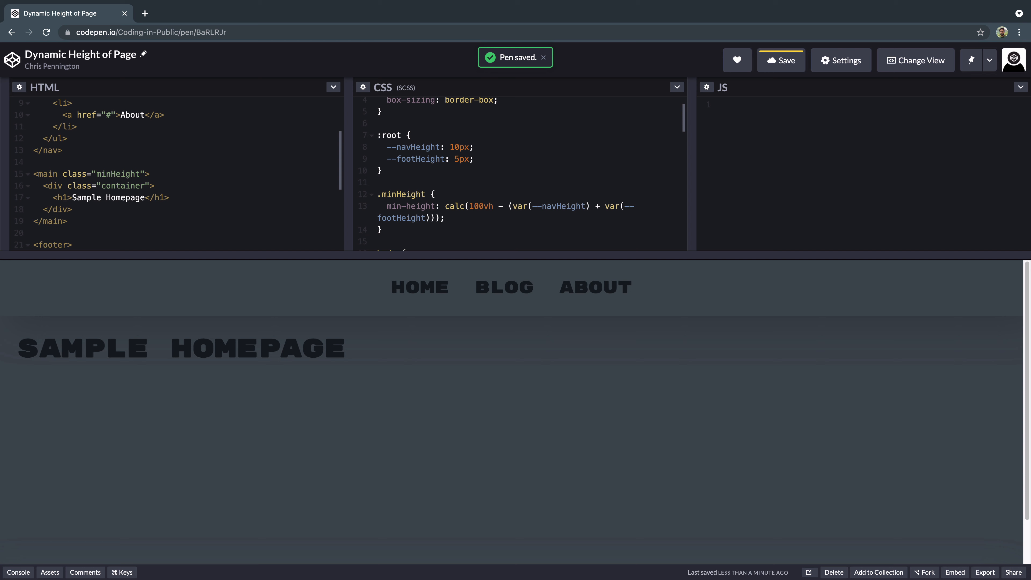
Change the height variables to 100px and add display: grid to .minHeight.
text(100)
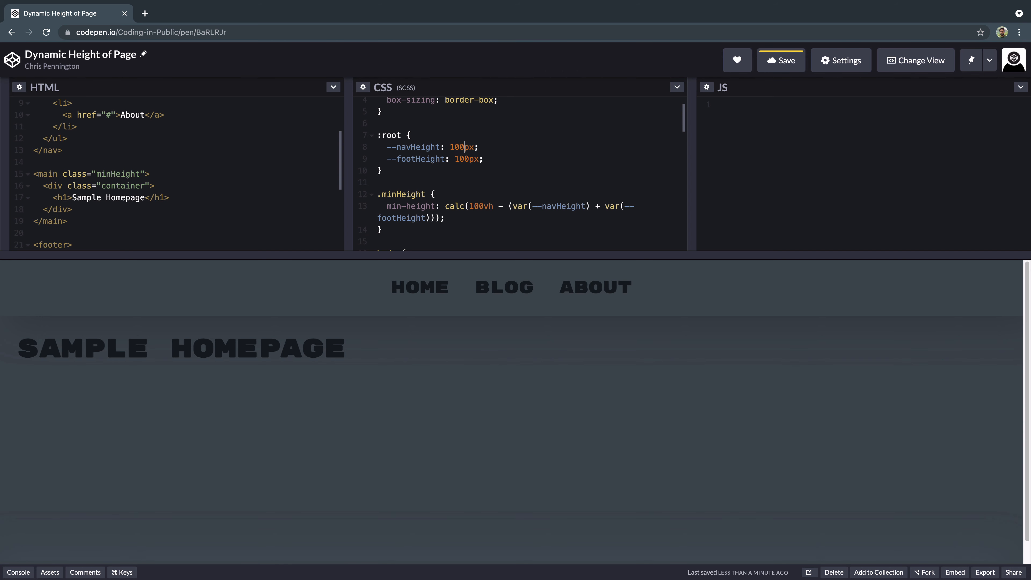
text(display: grid;)
text(place-items: center;)
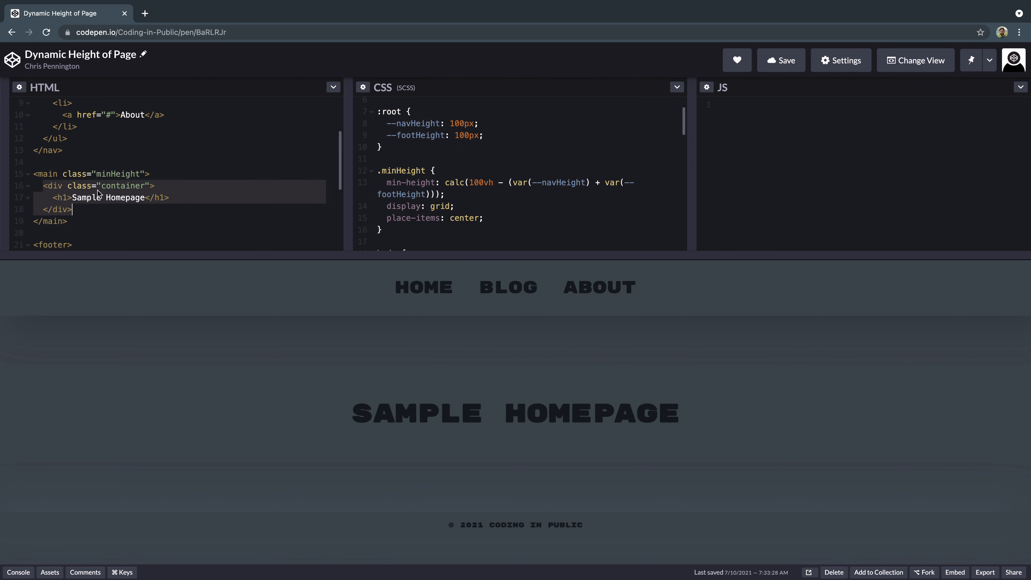
mouse_move(723, 413)
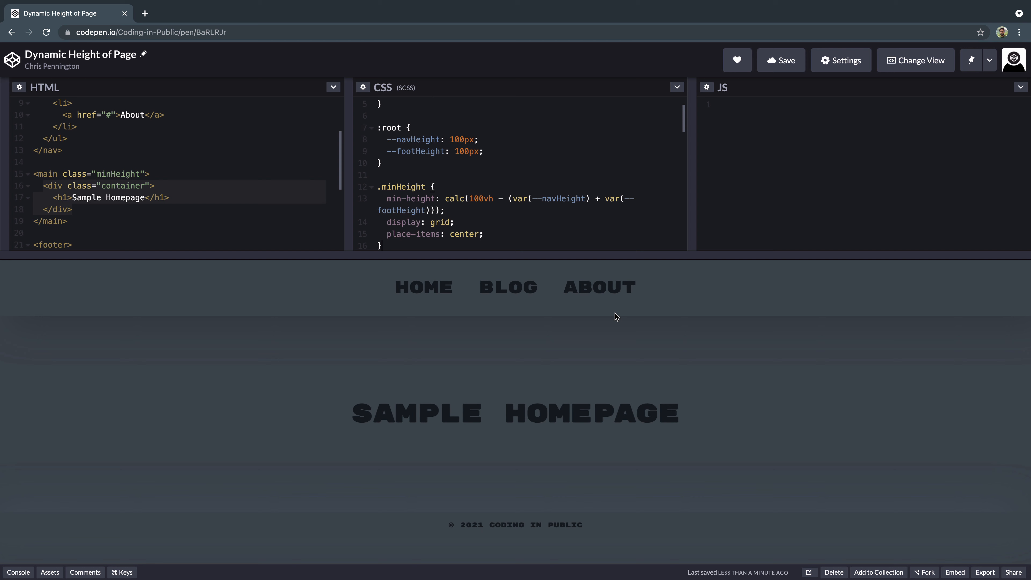
mouse_move(795, 143)
text(function)
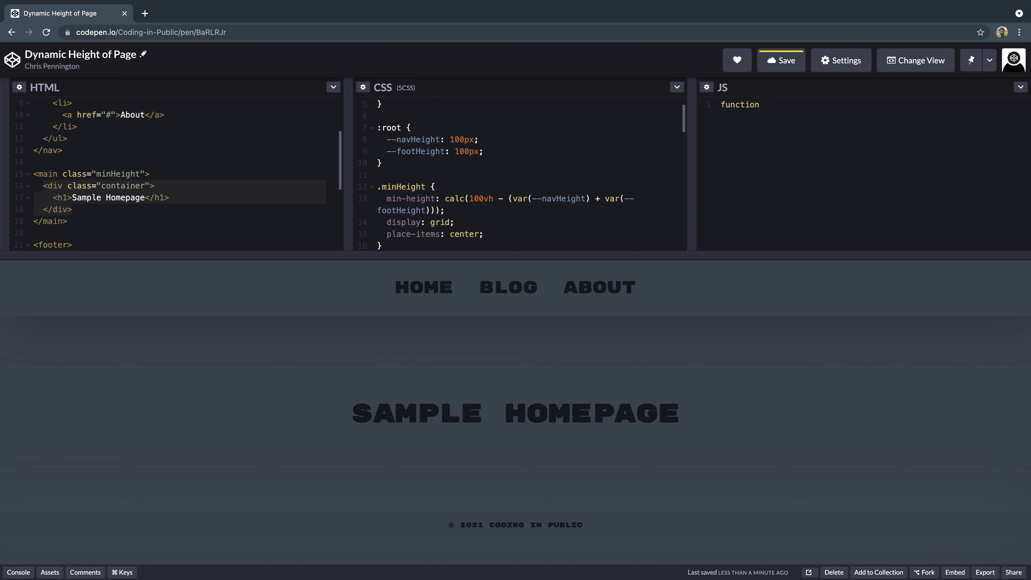
Write setMinHeight storing the measured nav height in --navHeight via root.style.setProperty.
text(setM)
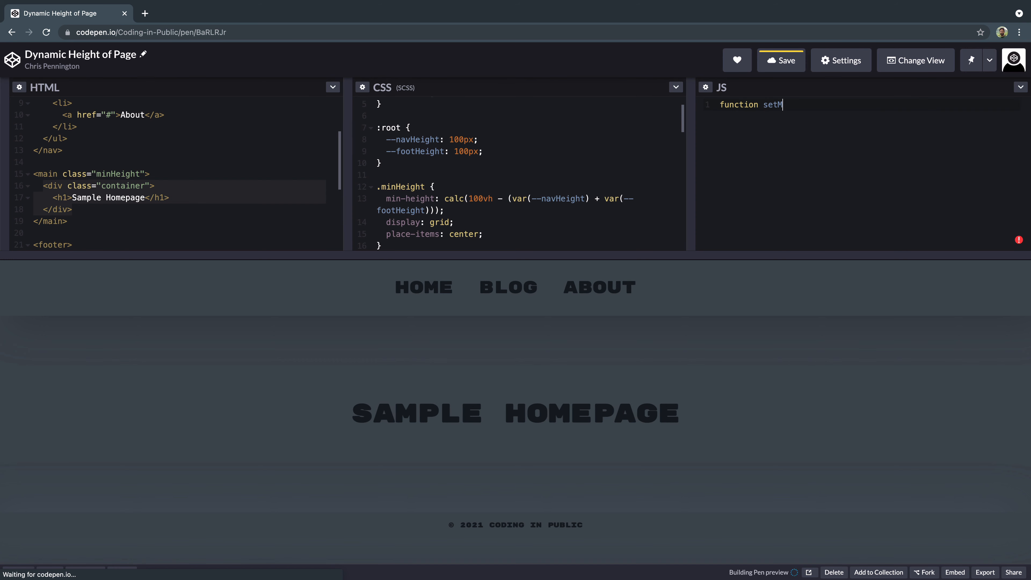
text(inHeight(){)
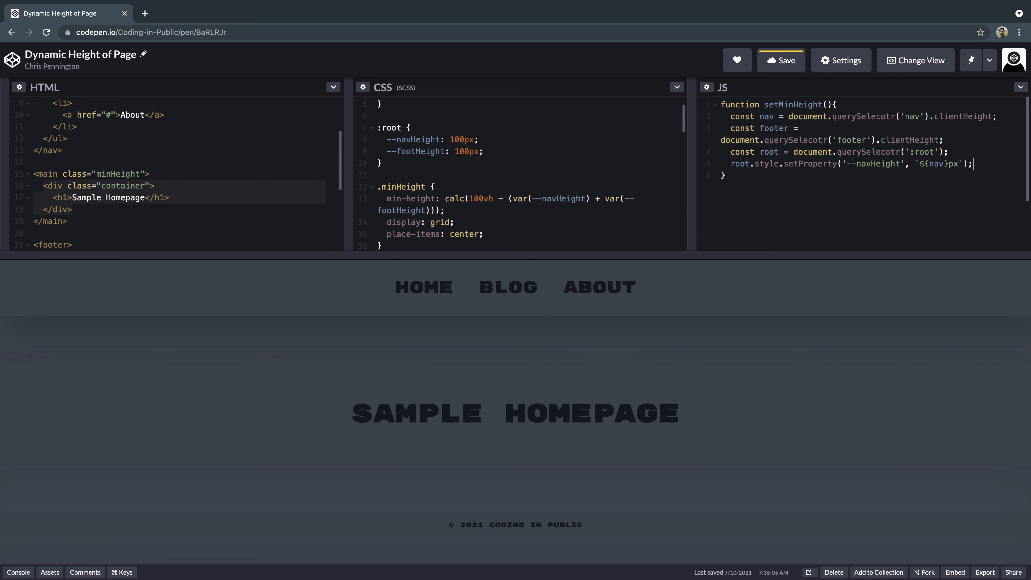
key(Enter)
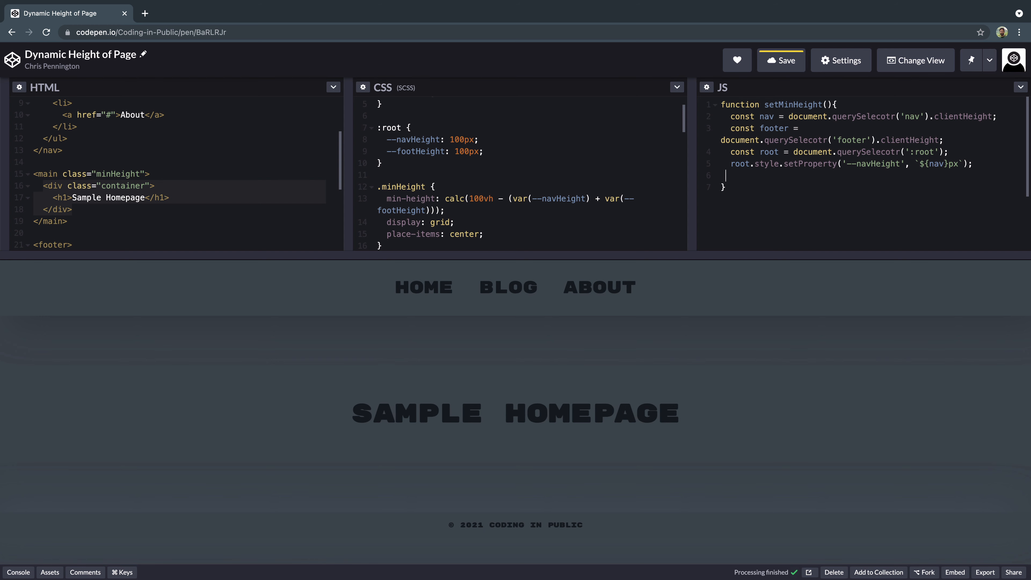
text(root.style.setProperty('--navHeight', `${nav}px`);)
text(window.addEvent()
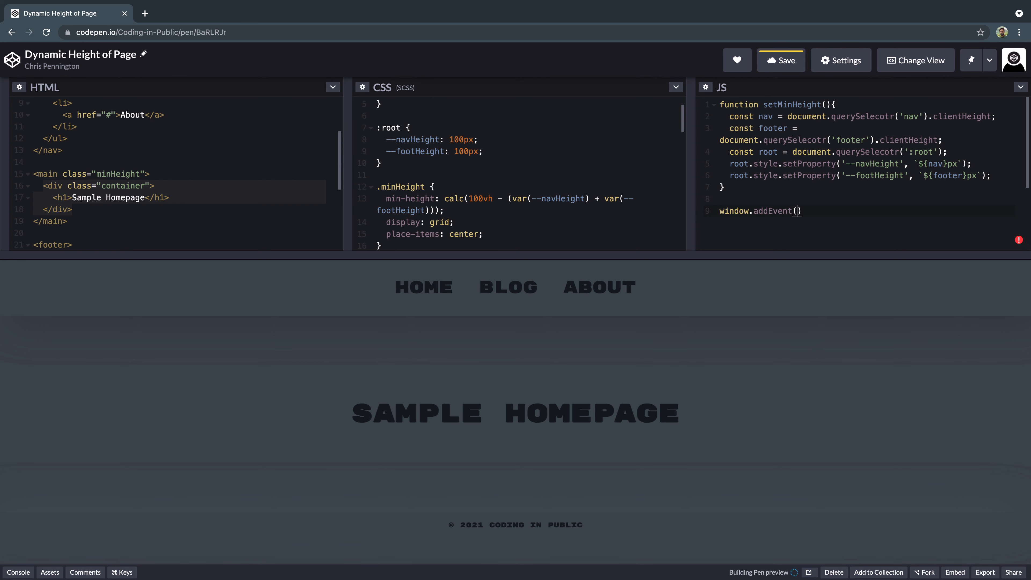
Add window.addEventListener('DOMContentLoaded', setMinHeight) and save the pen.
text(Listener(')
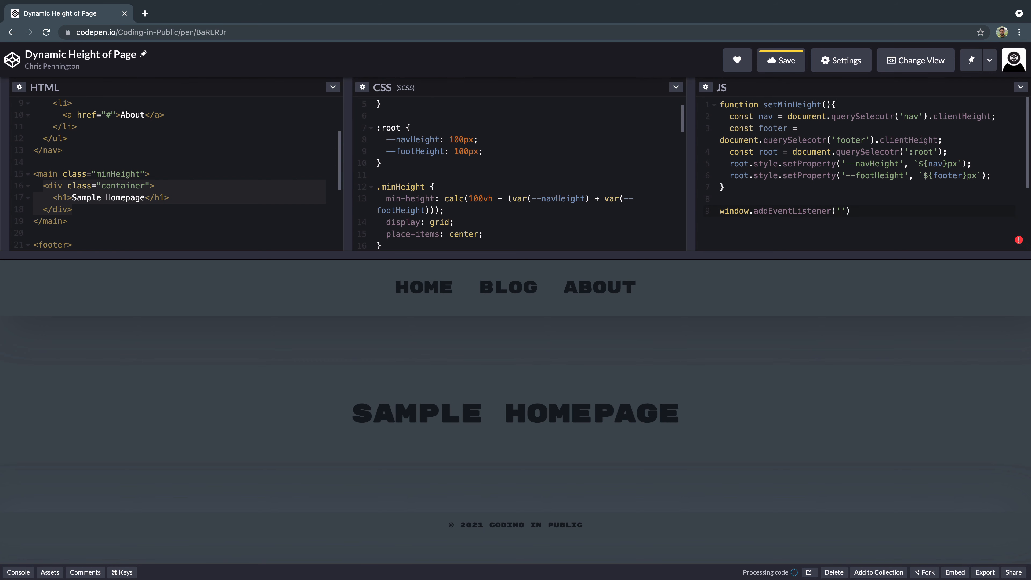
text(DOM)
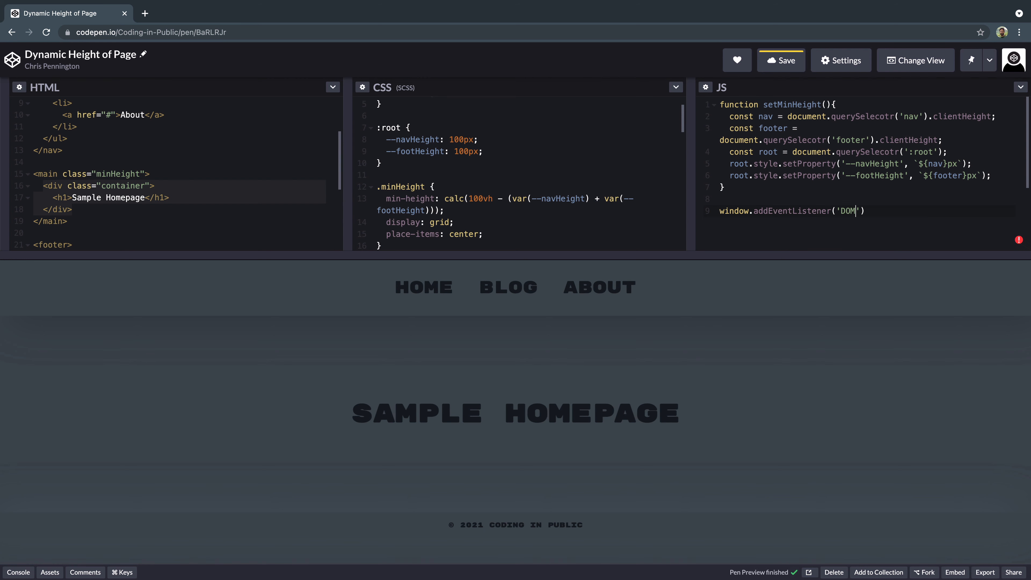
text(ContentLoaded)
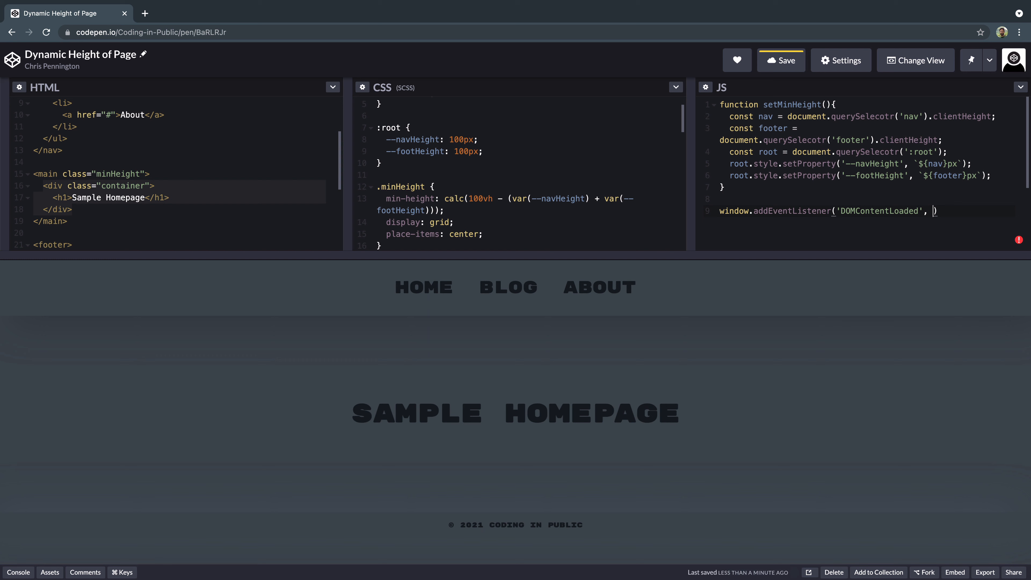
text(setMin)
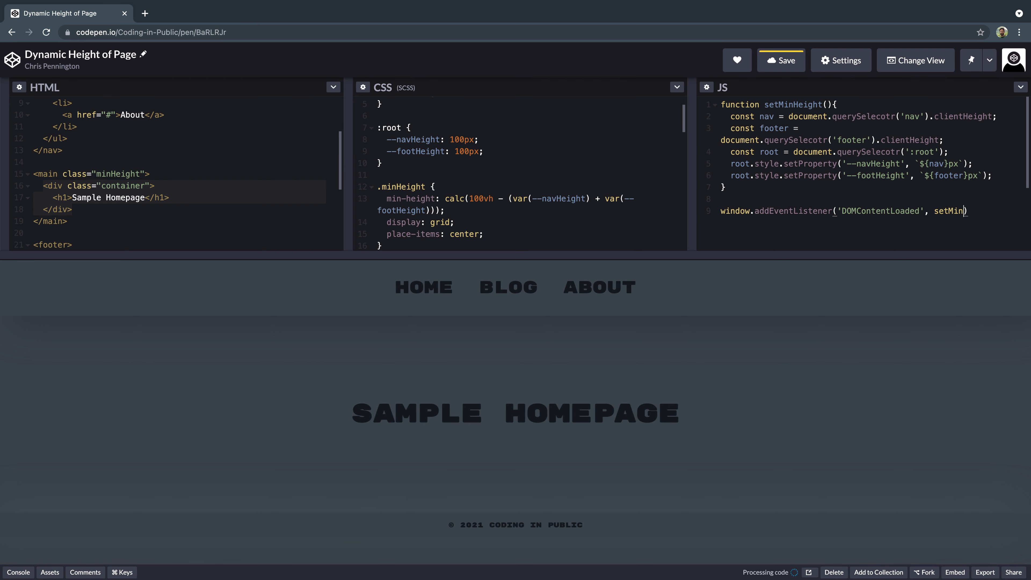
text(Height);)
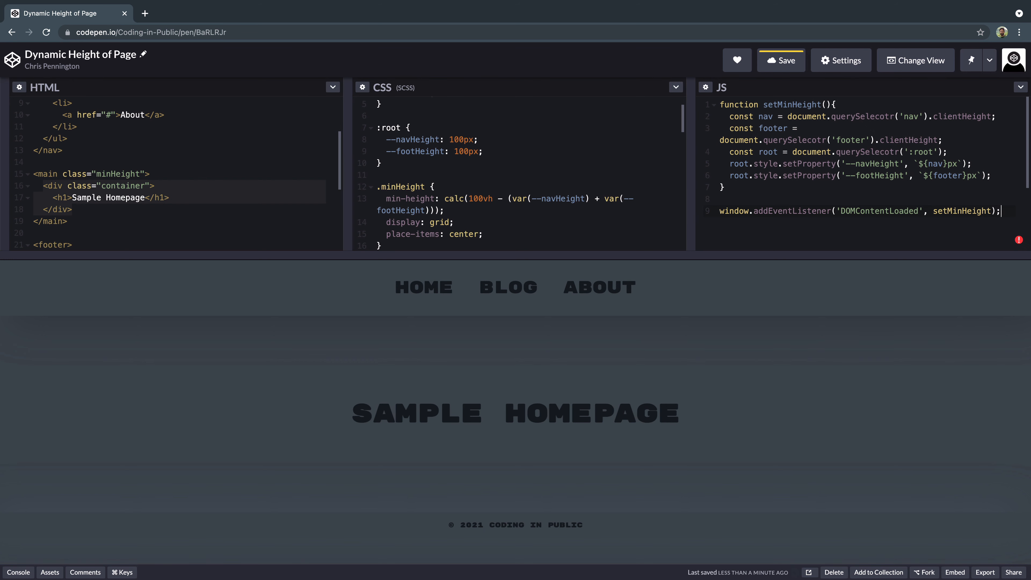
click(780, 59)
text(t)
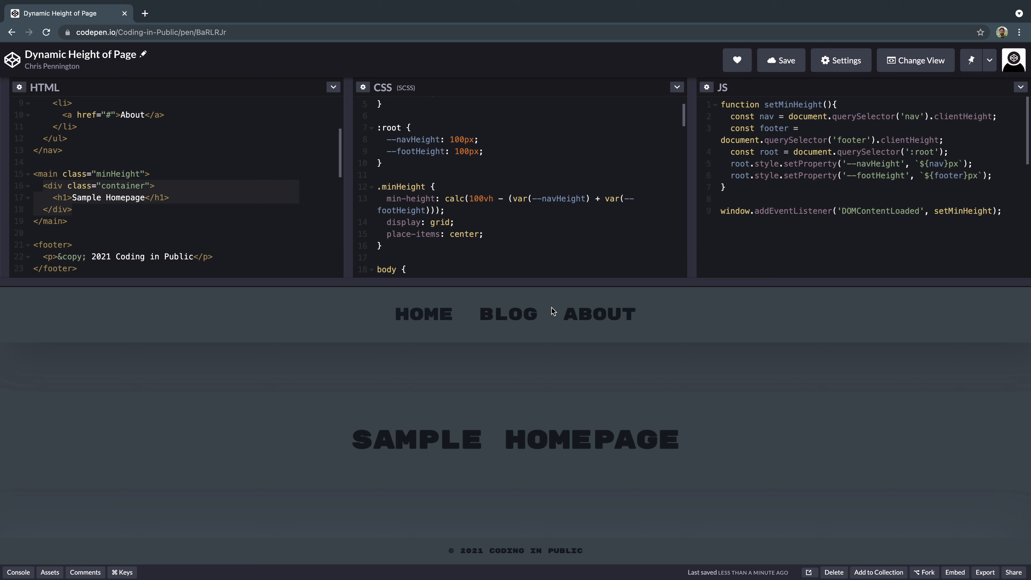
mouse_move(782, 211)
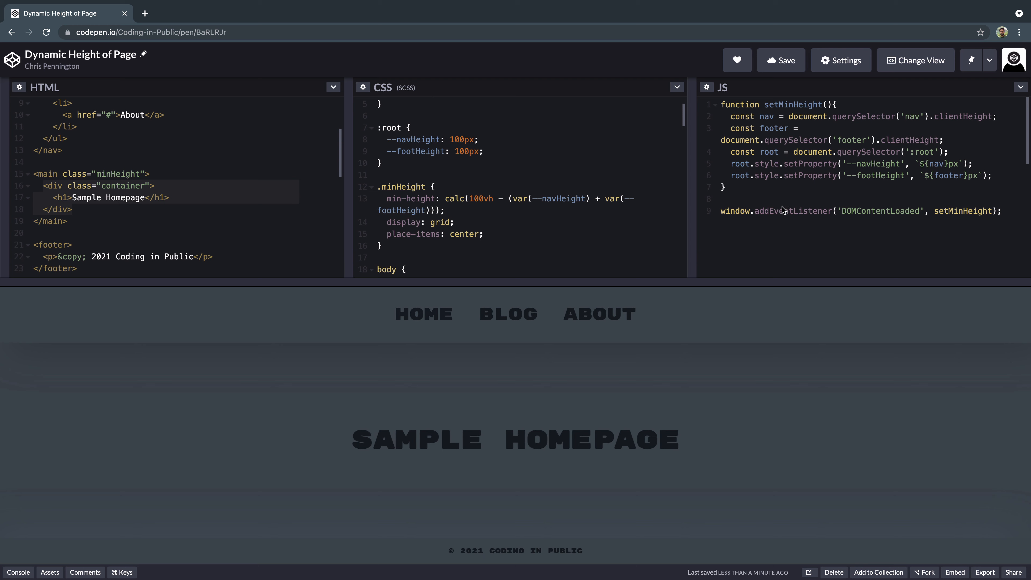
Add window.addEventListener('resize', setMinHeight) and save the pen.
text(window.addEventListener('re', setMinHeight);)
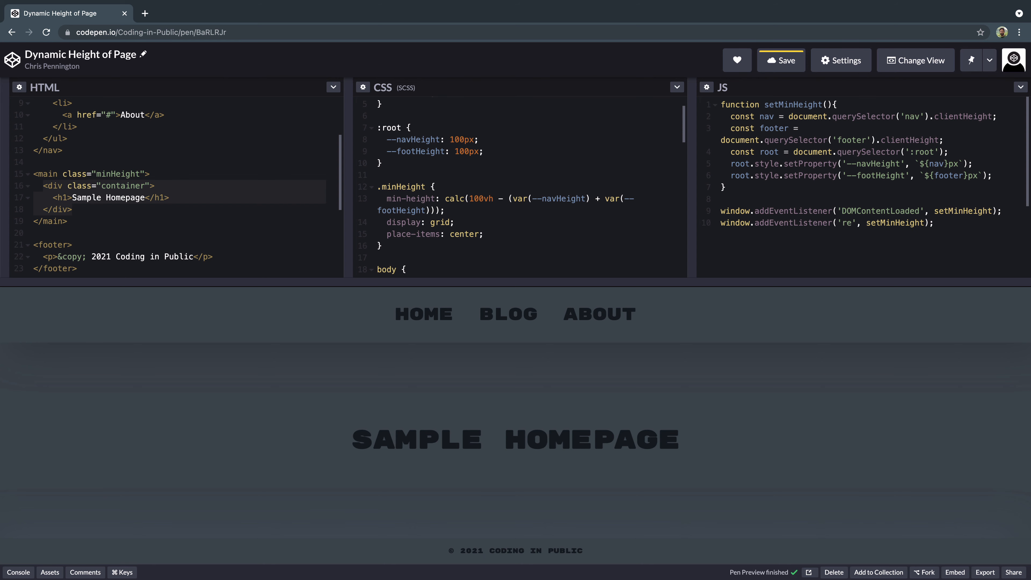
click(780, 60)
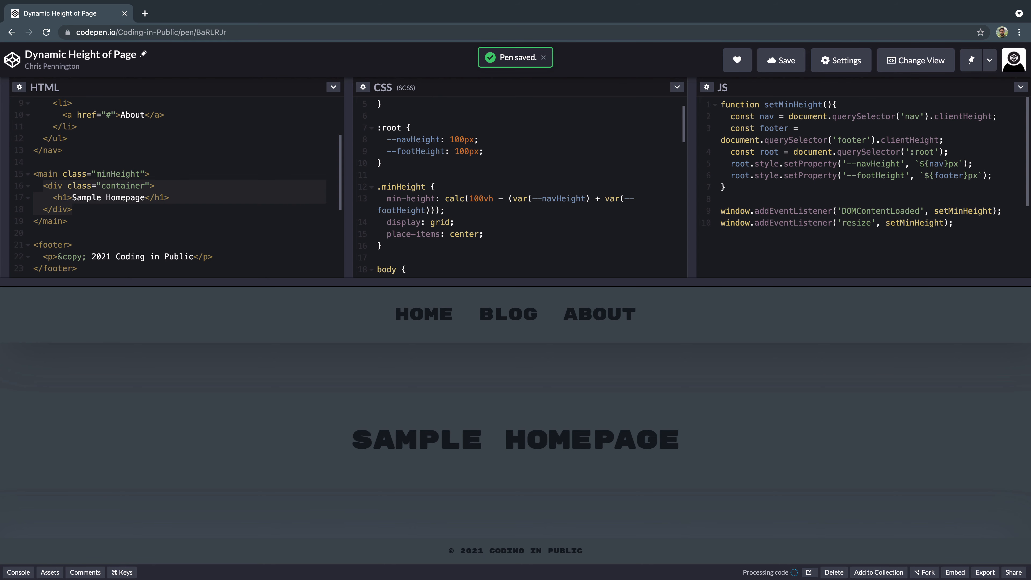
click(869, 222)
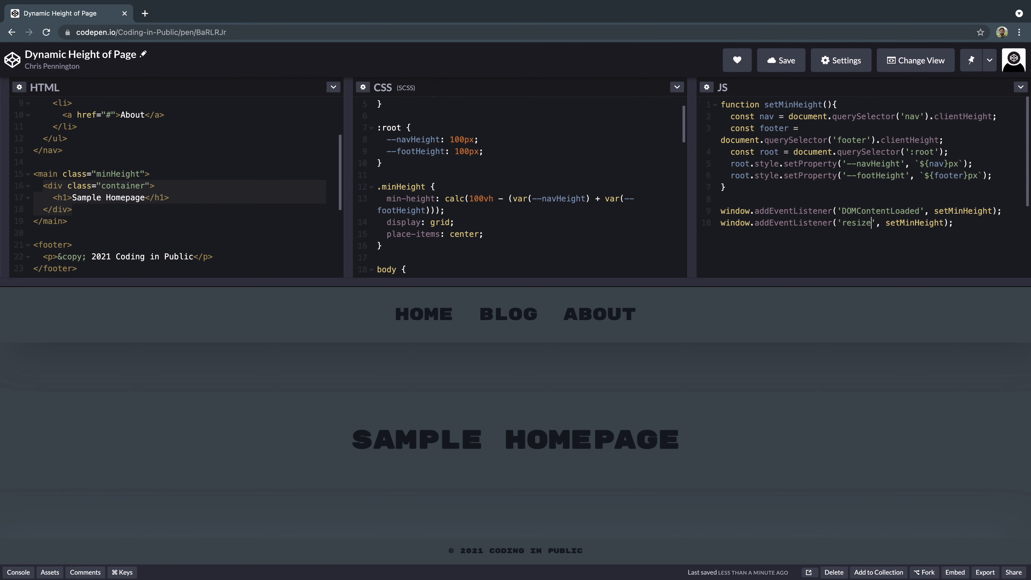